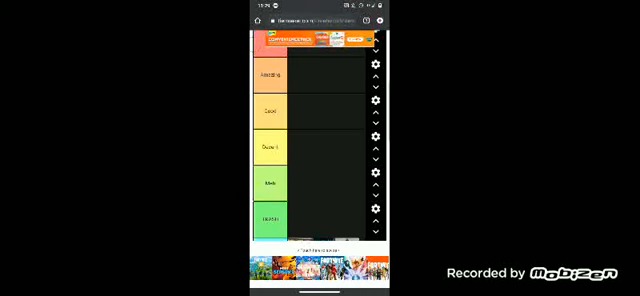
scroll(down, 3)
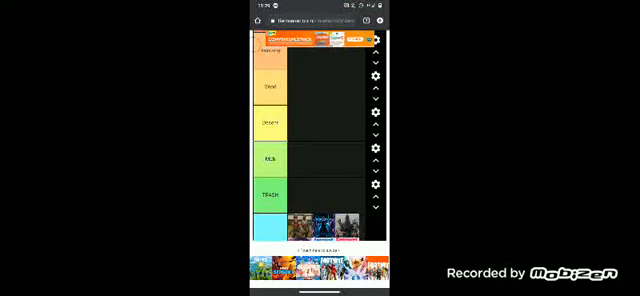
scroll(down, 3)
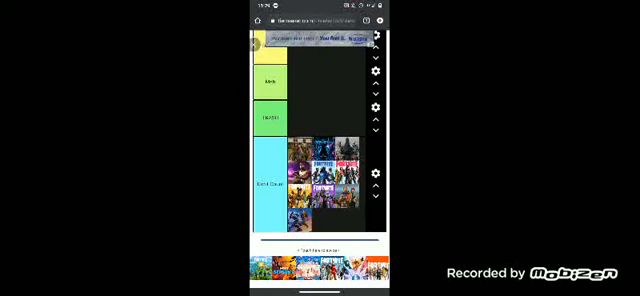